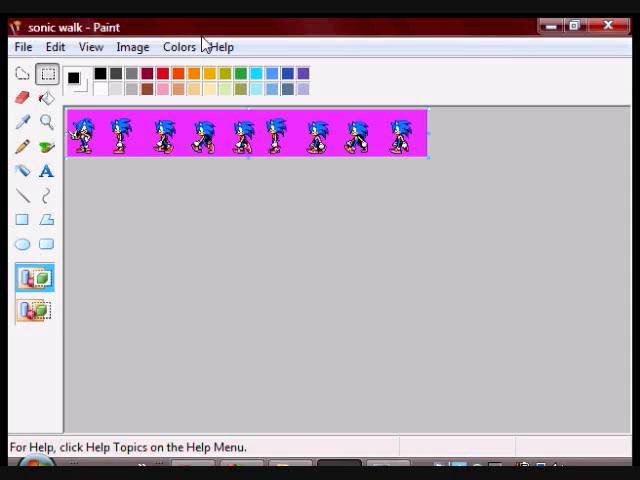
pyautogui.moveTo(206, 46)
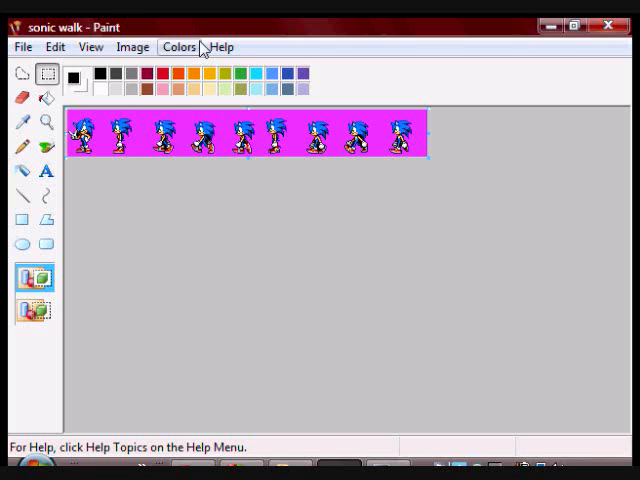
pyautogui.moveTo(72, 136)
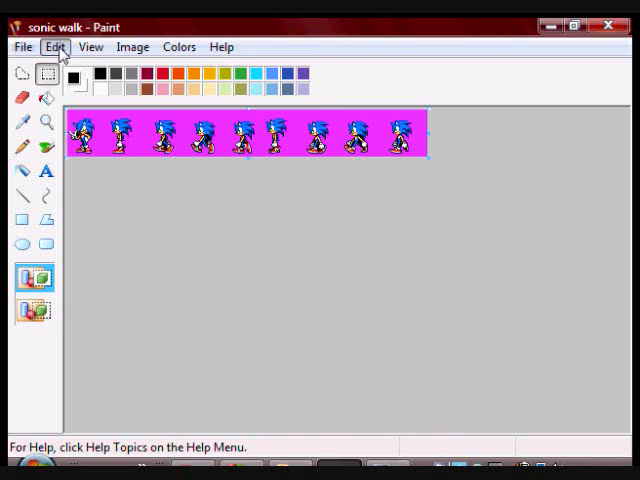
# Select all of the Sonic walking row, copy it, and paste a duplicate row beneath the first.
pyautogui.click(56, 46)
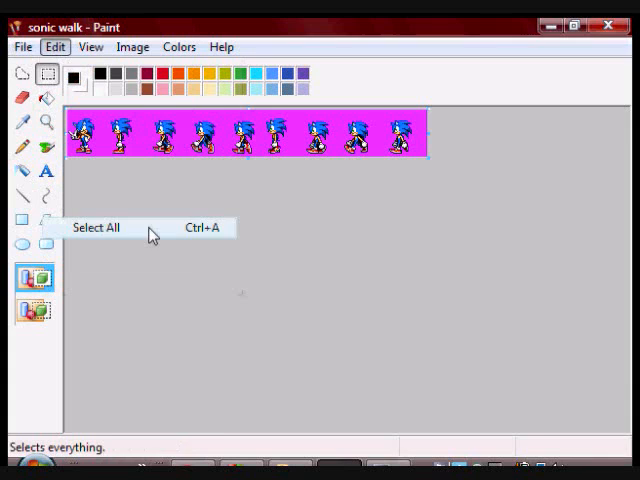
pyautogui.click(96, 228)
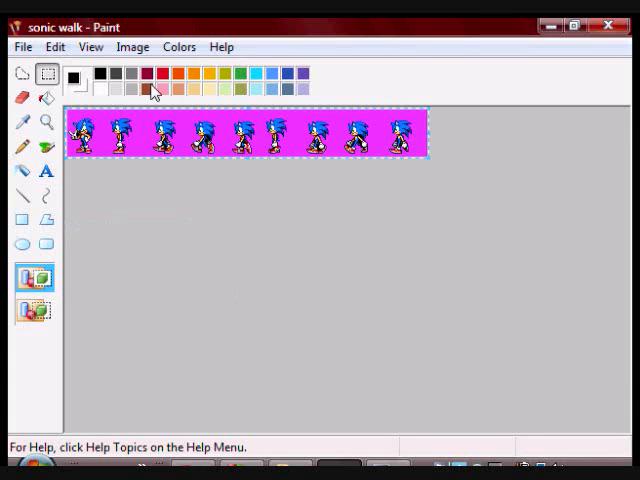
pyautogui.click(56, 46)
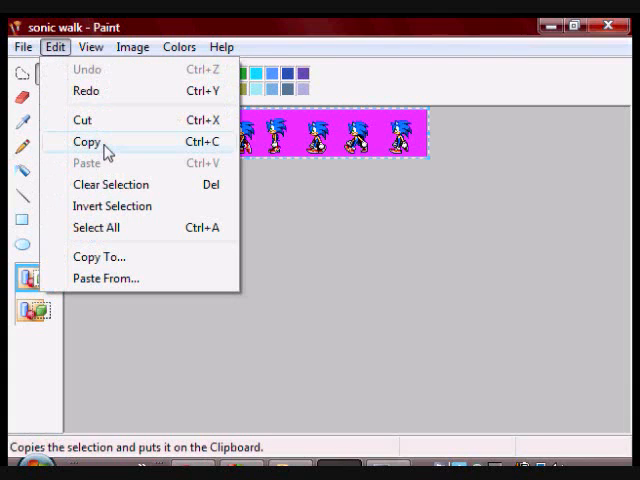
pyautogui.click(86, 140)
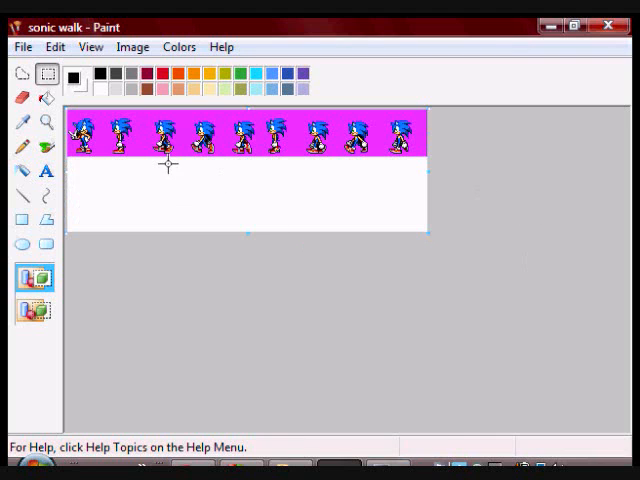
pyautogui.click(50, 48)
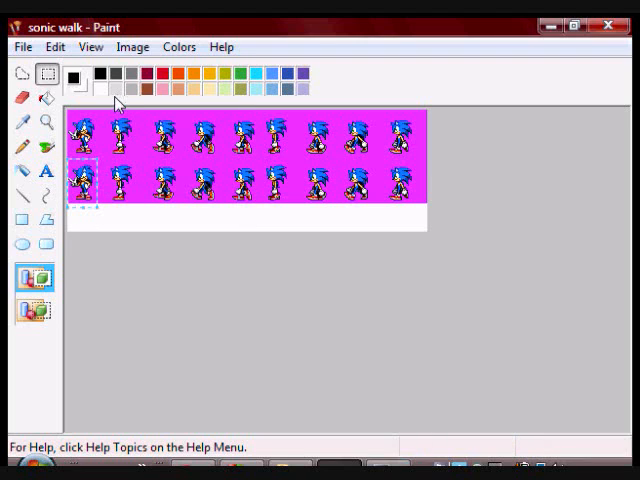
# Flip the pasted second row horizontally so the Sonic frames face the opposite way.
pyautogui.click(134, 46)
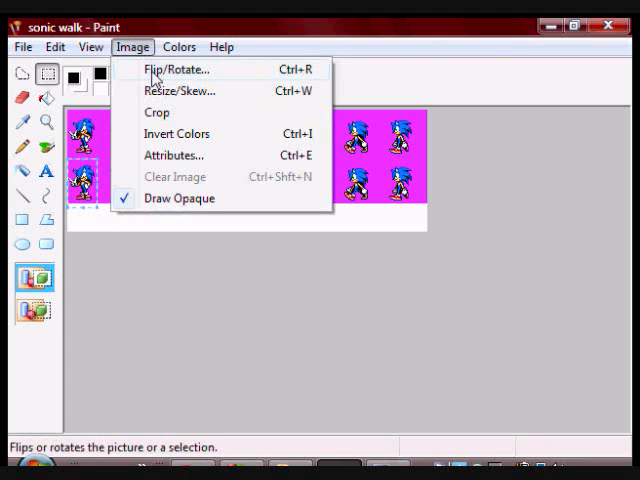
pyautogui.click(188, 72)
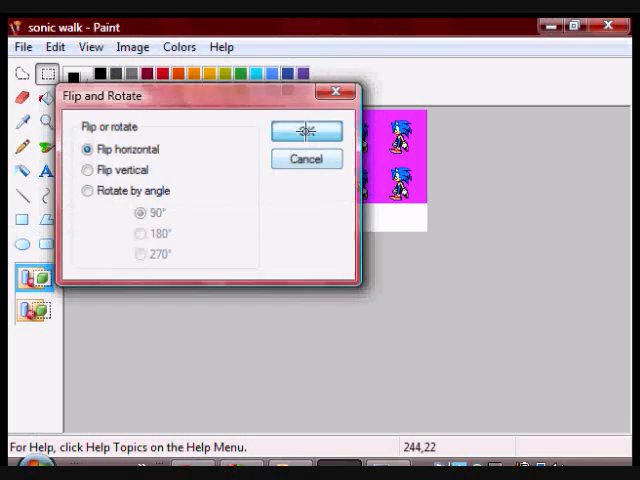
pyautogui.click(308, 130)
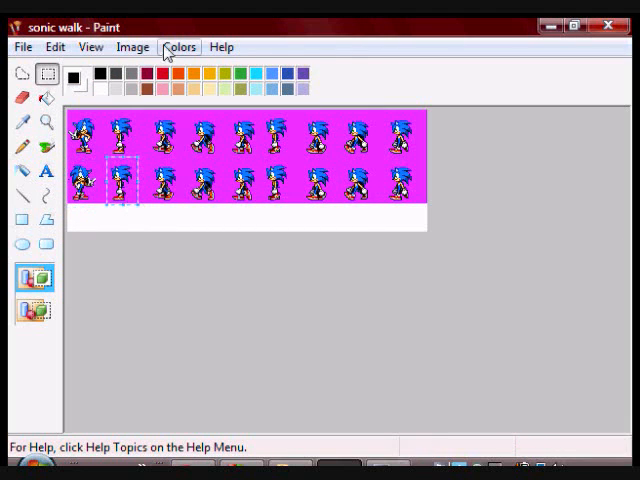
pyautogui.click(132, 46)
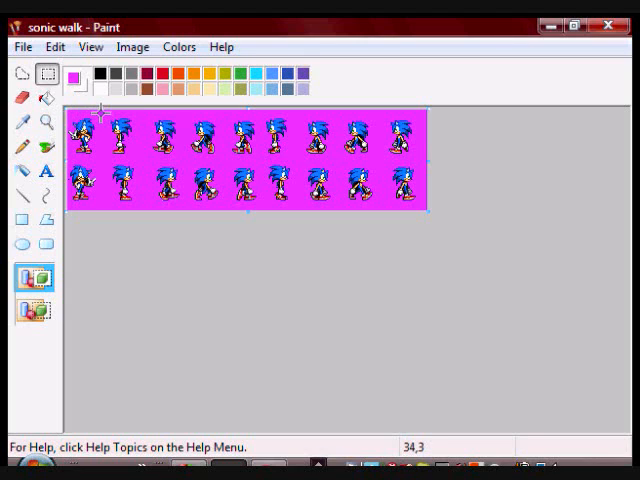
pyautogui.moveTo(104, 112)
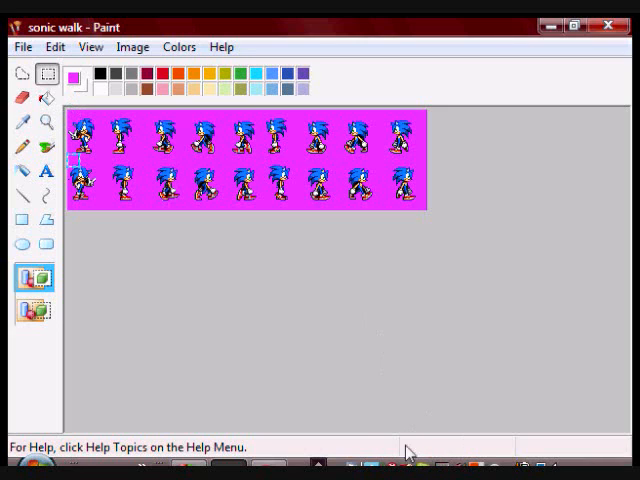
pyautogui.moveTo(430, 436)
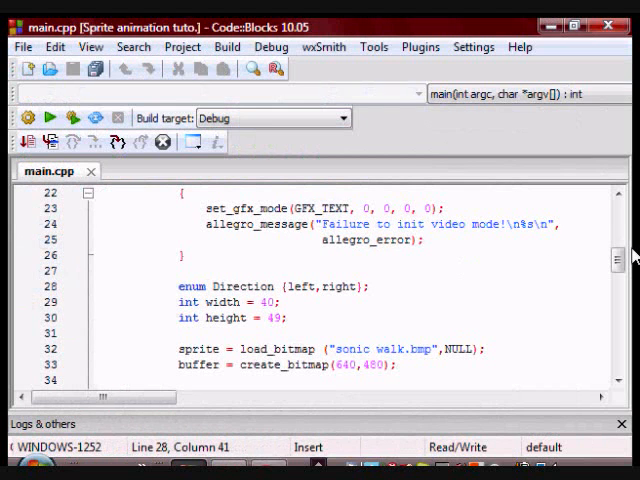
pyautogui.scroll(3)
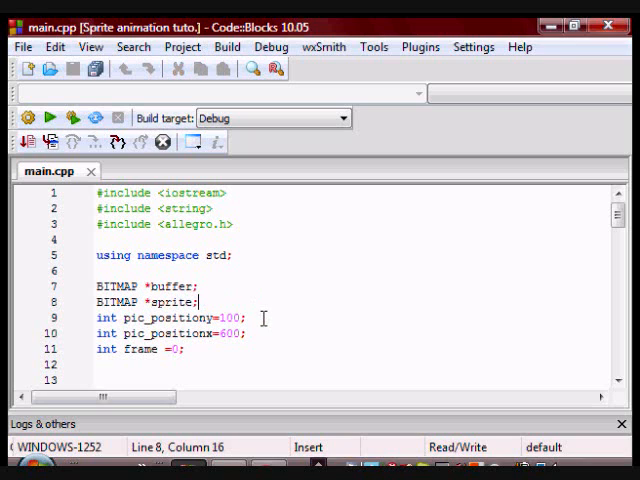
pyautogui.moveTo(252, 332)
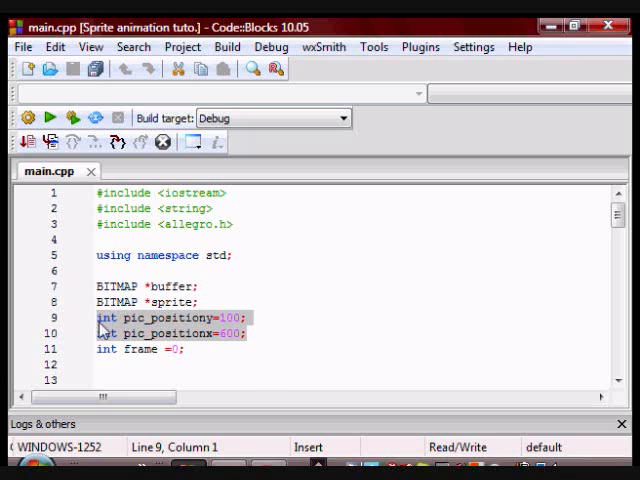
pyautogui.click(248, 332)
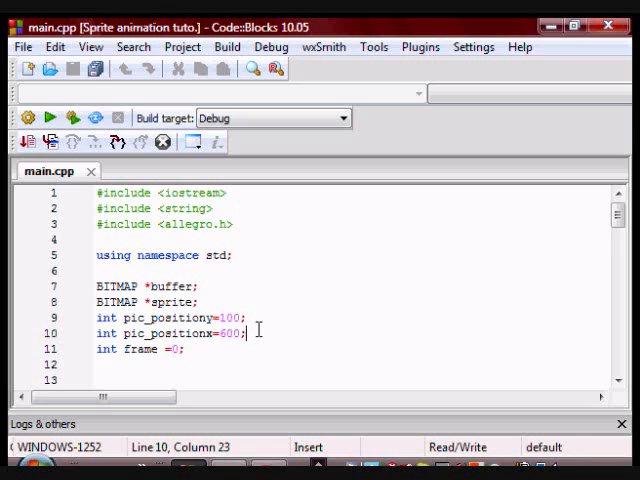
pyautogui.scroll(-3)
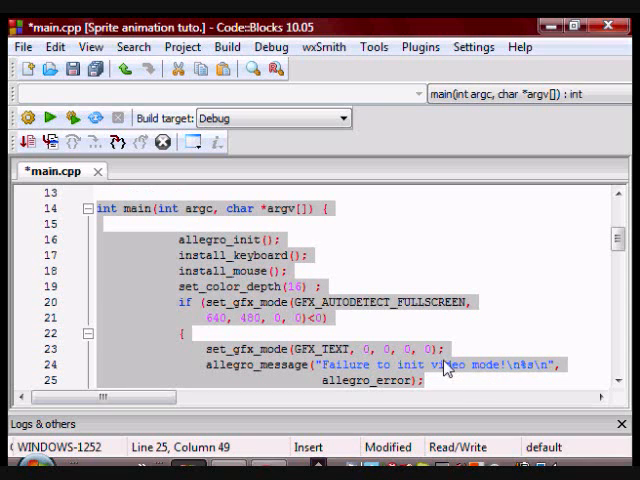
pyautogui.moveTo(300, 316)
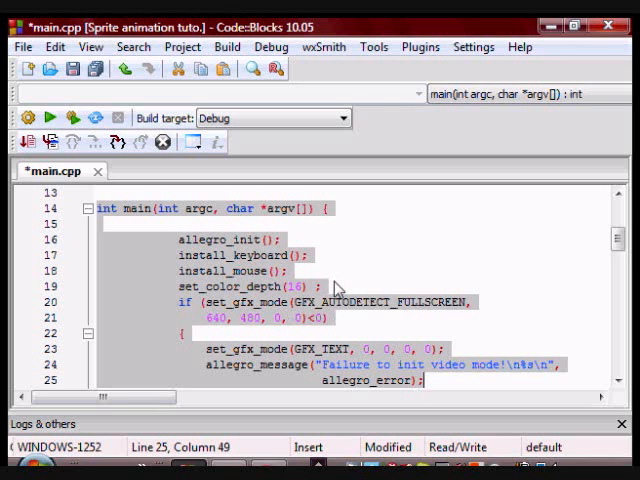
pyautogui.moveTo(480, 252)
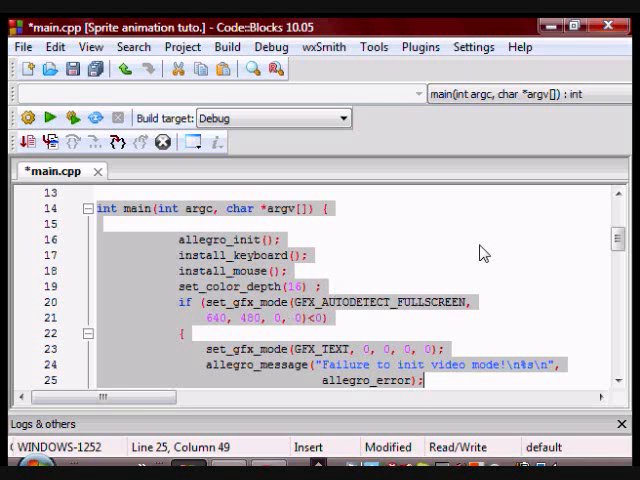
# Write int left = 0; and int right= 1; under the Direction enum and comment both out with //.
pyautogui.scroll(-3)
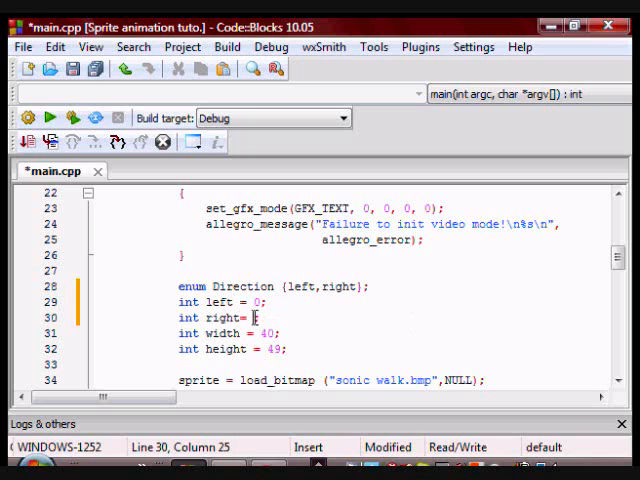
pyautogui.write('1;')
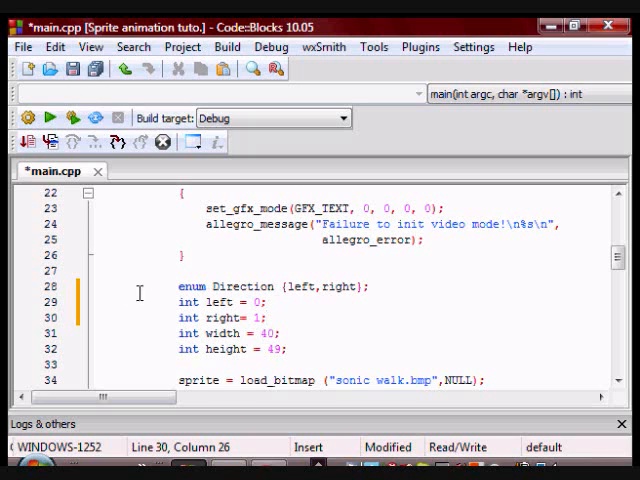
pyautogui.write('//')
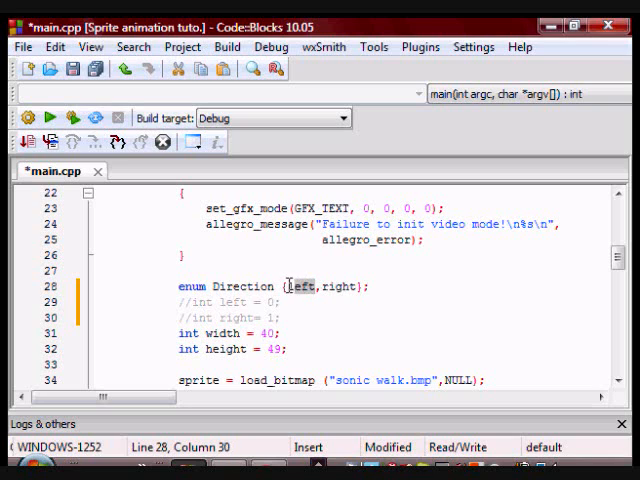
pyautogui.doubleClick(302, 286)
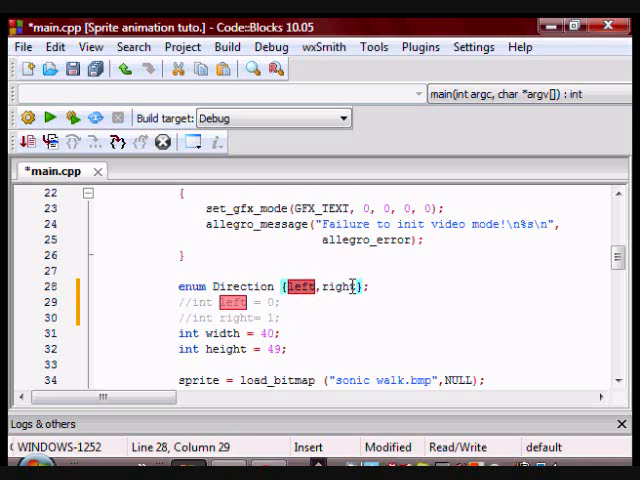
pyautogui.doubleClick(344, 288)
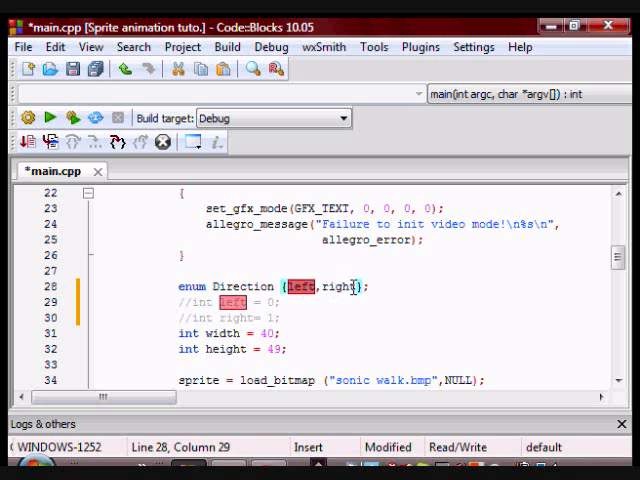
pyautogui.doubleClick(348, 286)
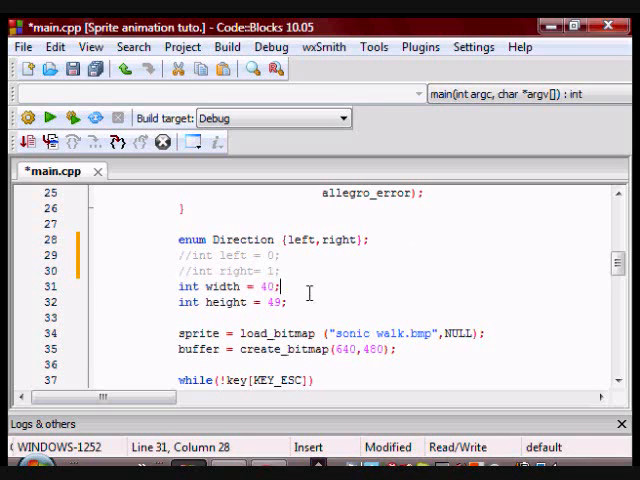
pyautogui.scroll(-3)
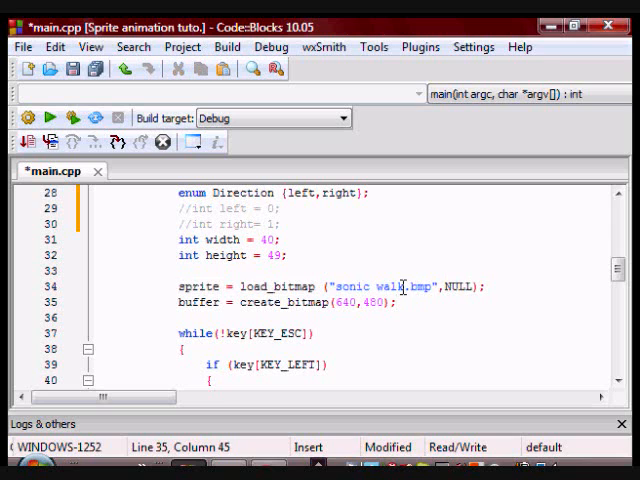
pyautogui.doubleClick(372, 286)
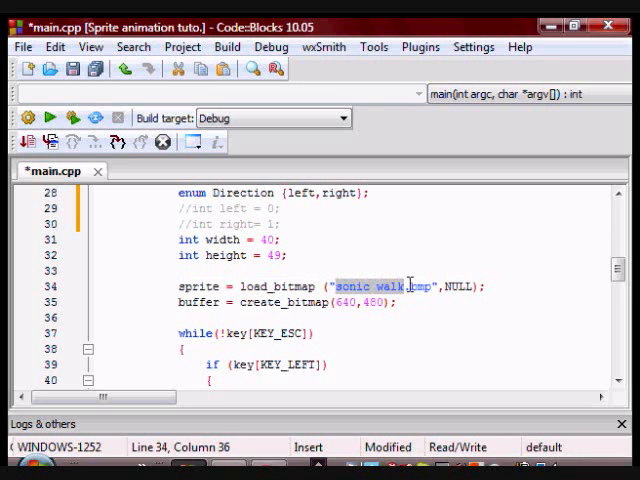